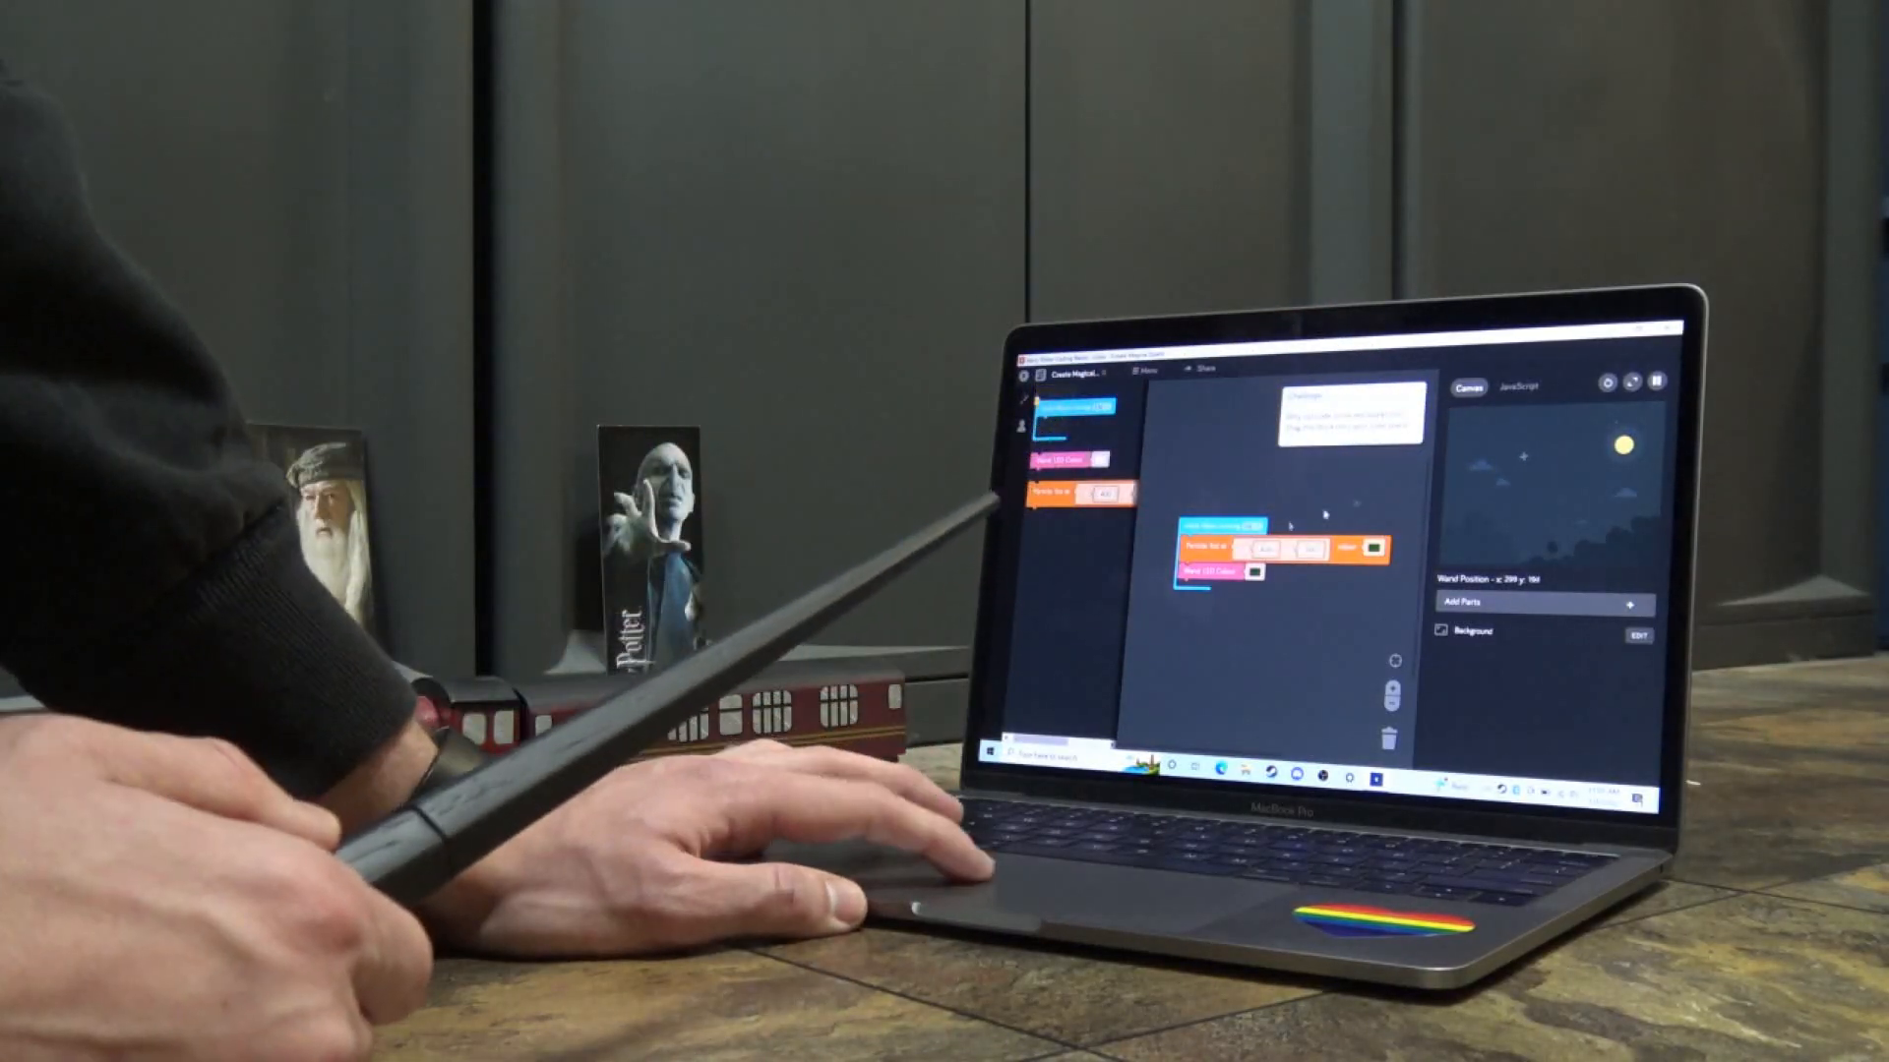
Place a second, empty wand-motion event block above the existing stack
left_click(1369, 549)
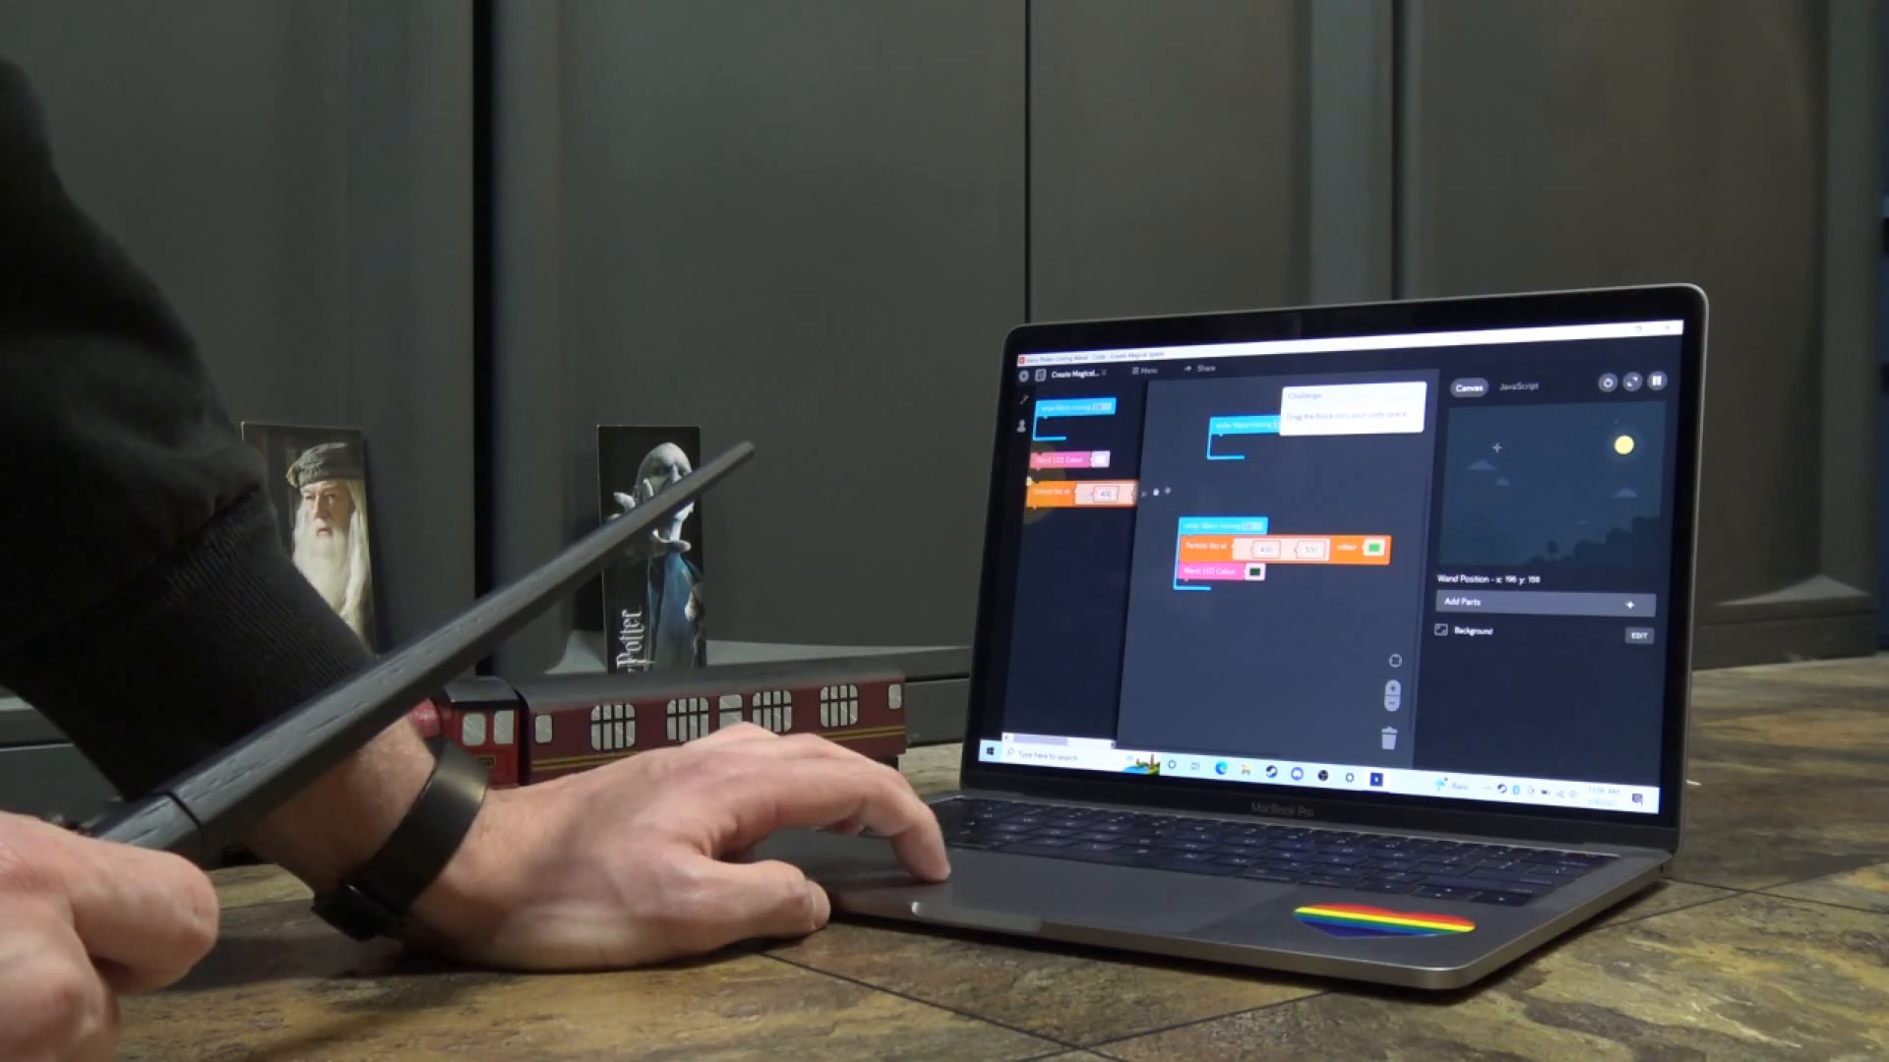
Duplicate the spark effect onto the new wand event and bring up its colour picker
right_click(1294, 444)
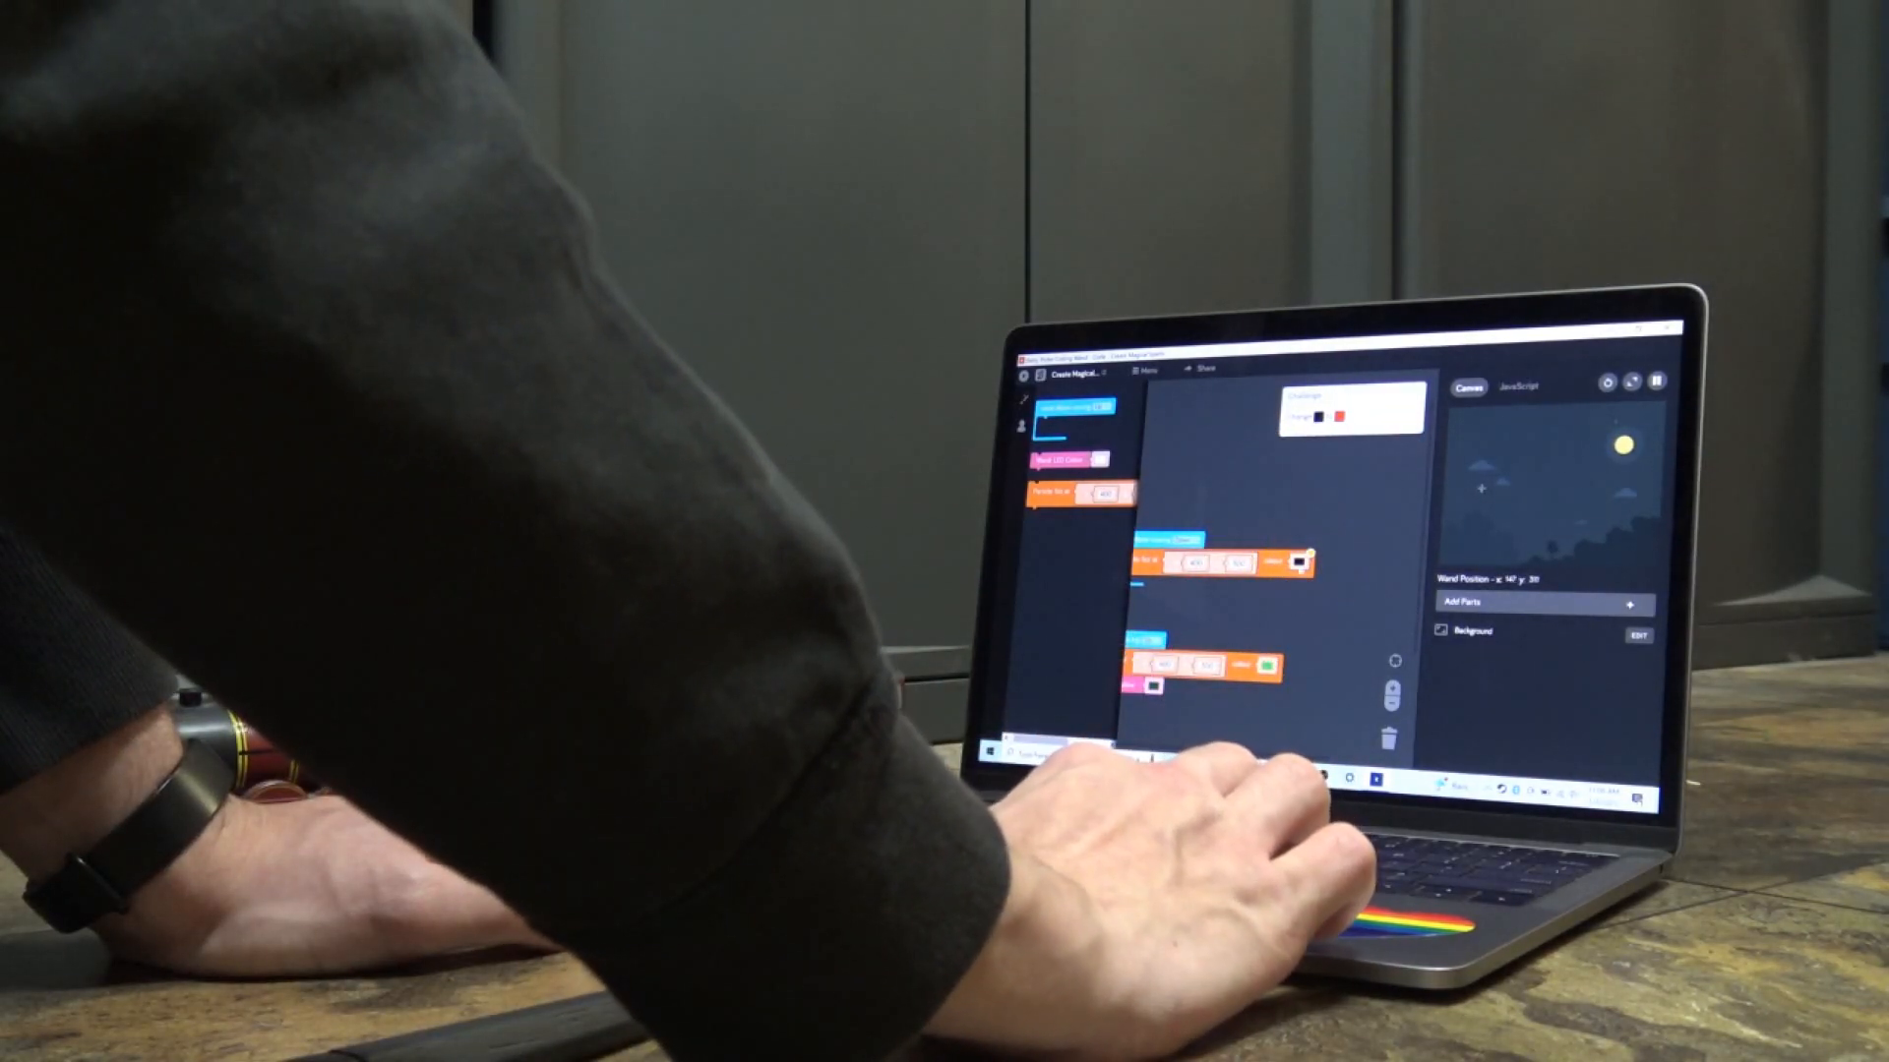
left_click(1298, 561)
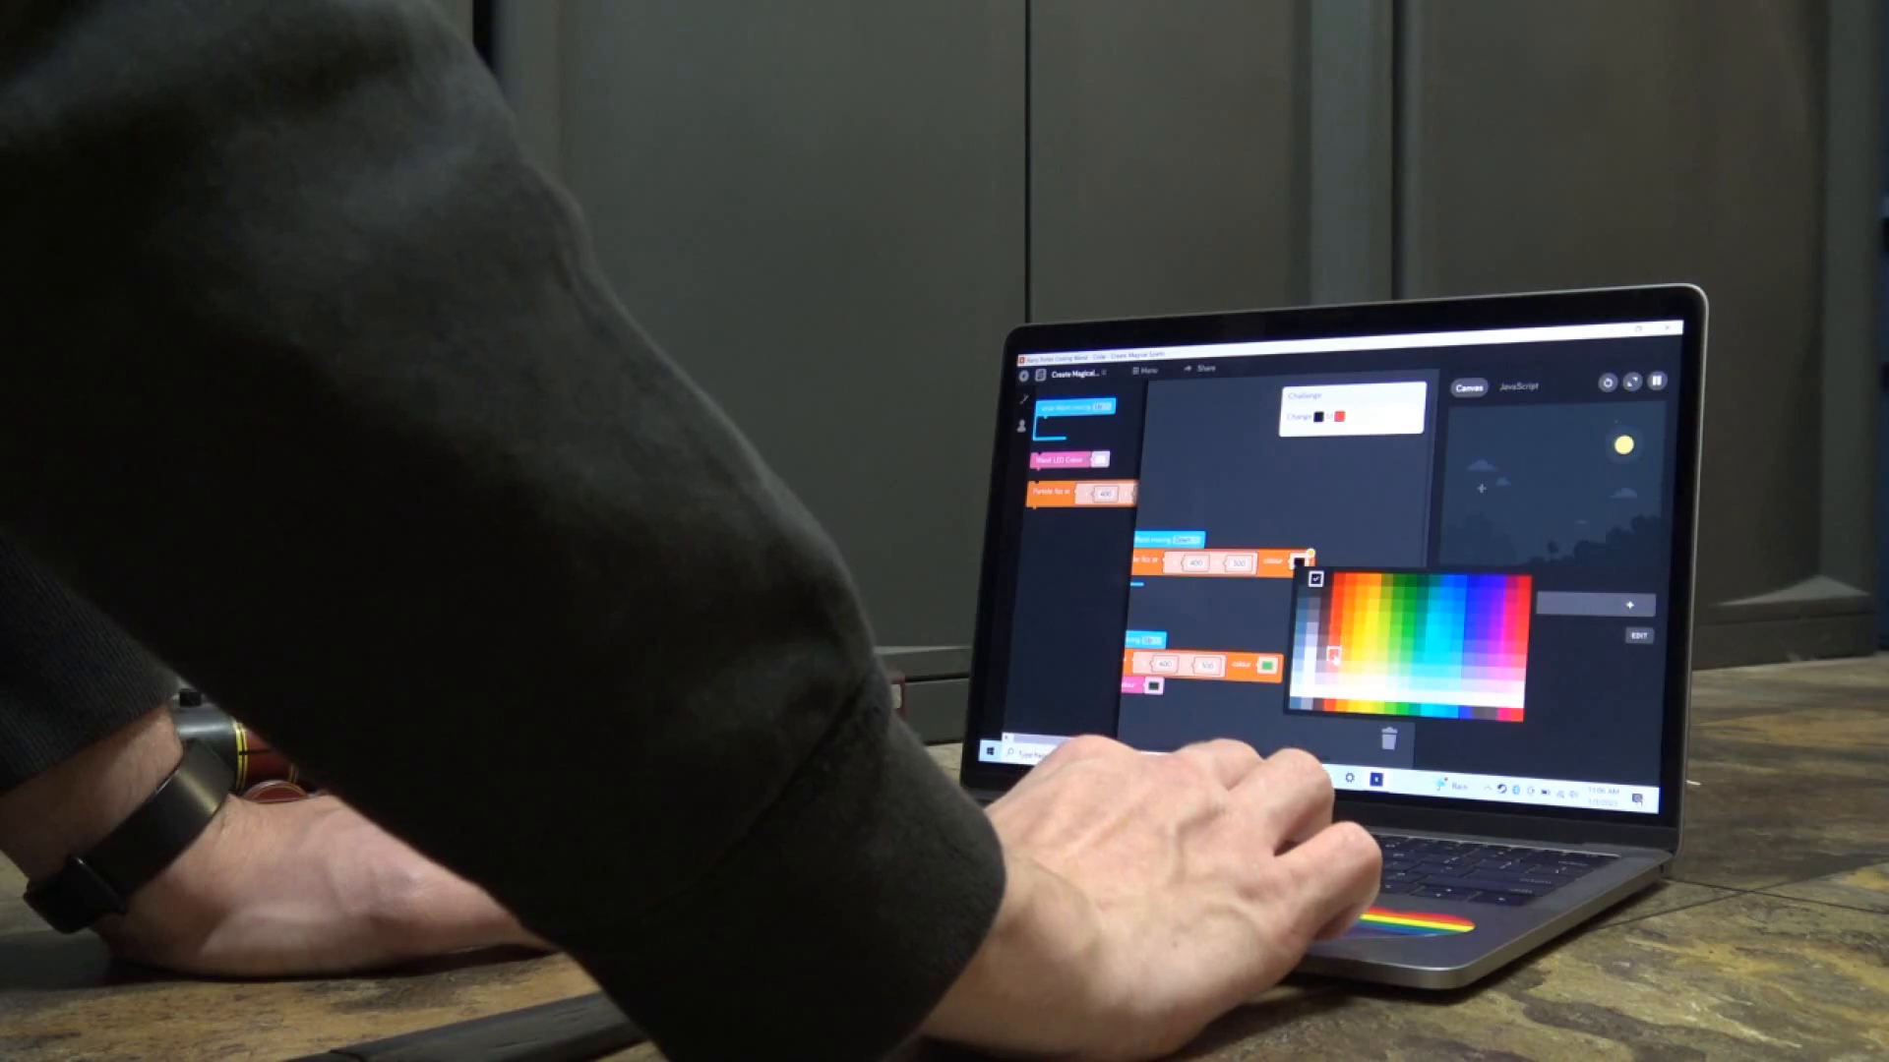